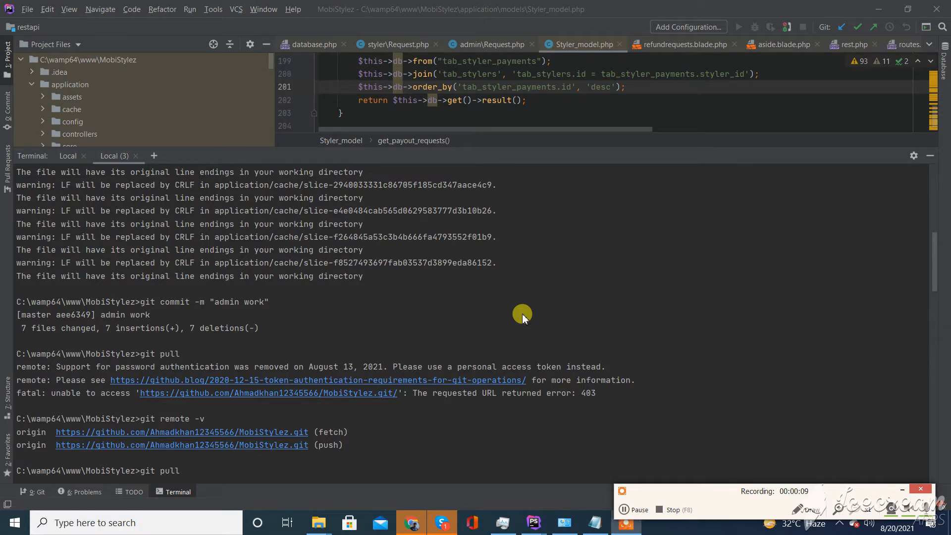
{"action": "mouse_move", "coordinate": [269, 371]}
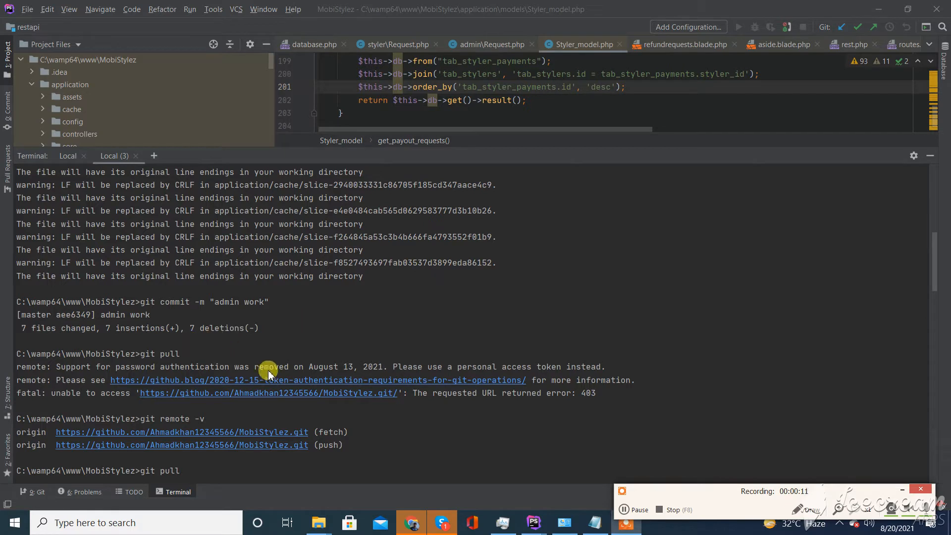
{"action": "mouse_move", "coordinate": [370, 377]}
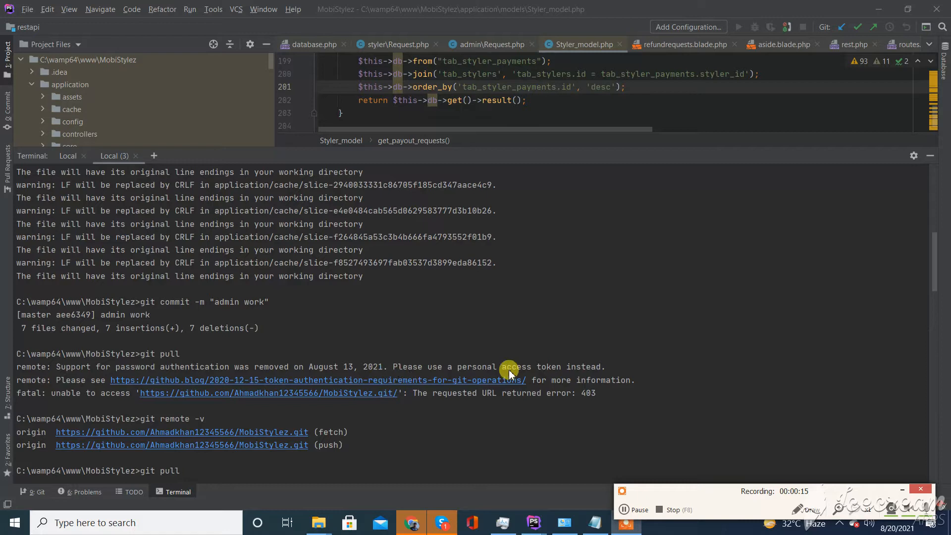
{"action": "mouse_move", "coordinate": [501, 403]}
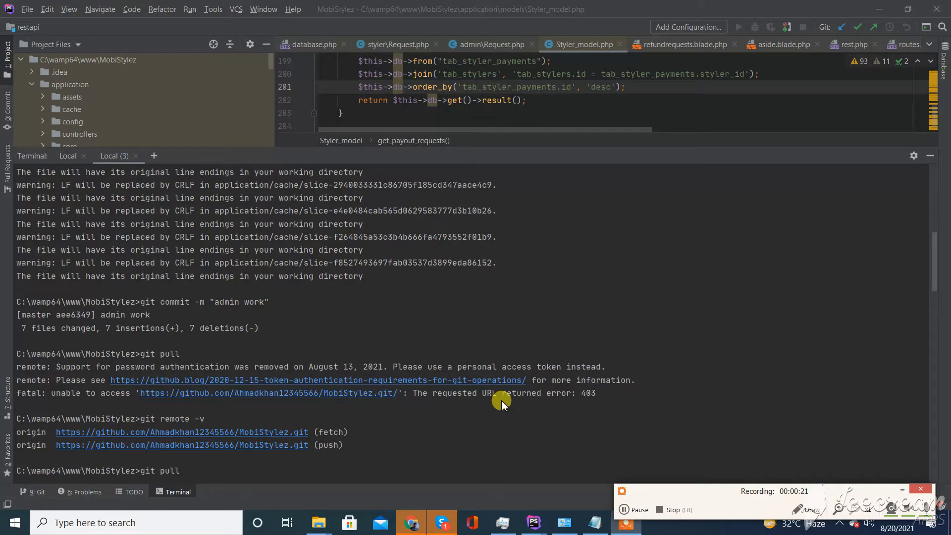
{"action": "mouse_move", "coordinate": [161, 522]}
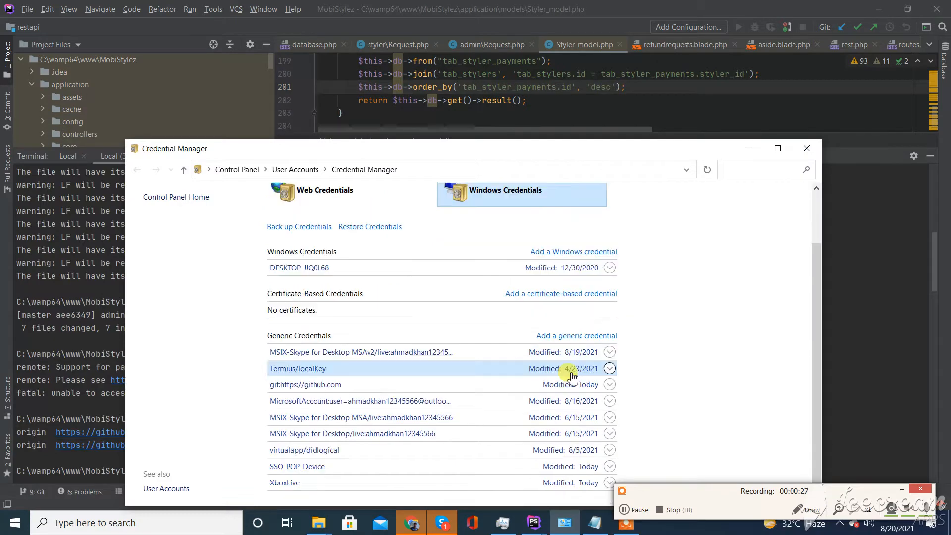
{"action": "left_click", "coordinate": [611, 384]}
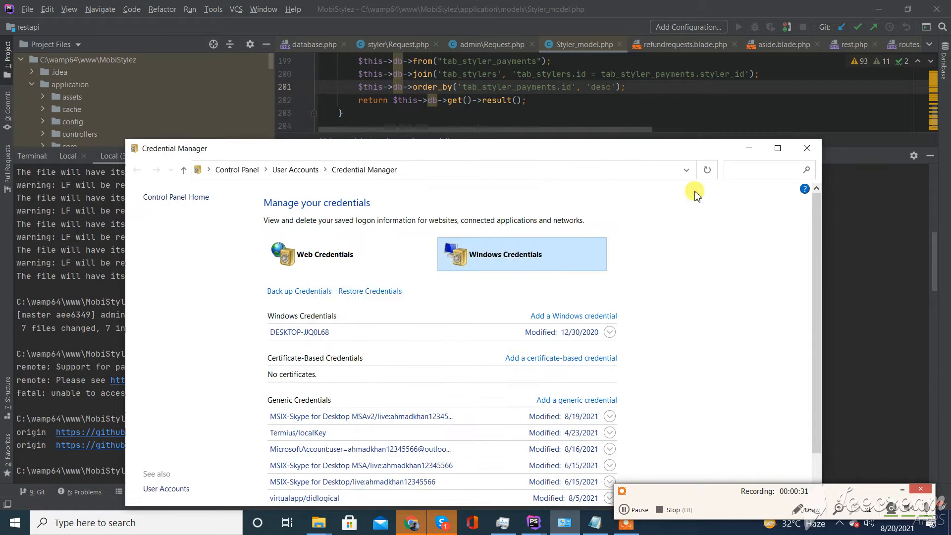
{"action": "left_click", "coordinate": [807, 148]}
{"action": "type", "text": "git pull"}
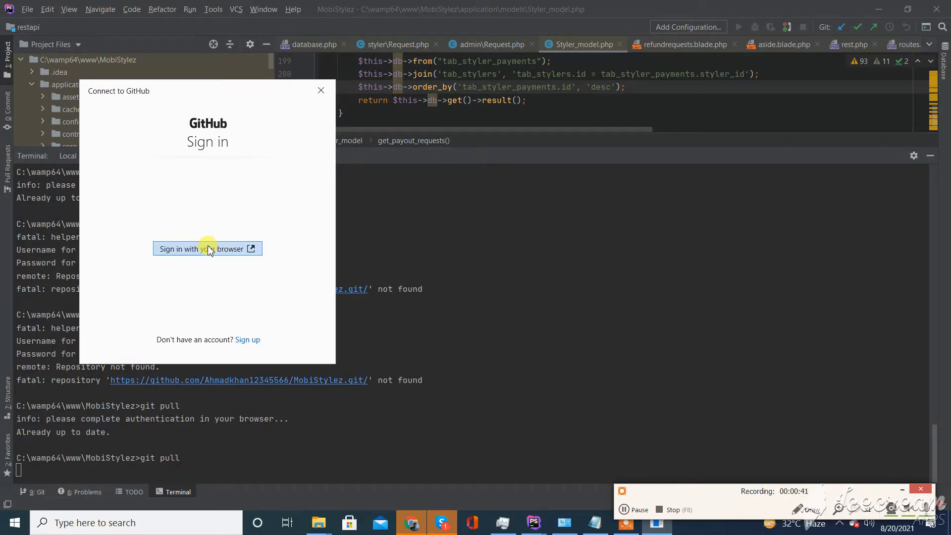
Step: Authorize git pull via 'Sign in with your browser' so it reports Already up to date
{"action": "left_click", "coordinate": [321, 90]}
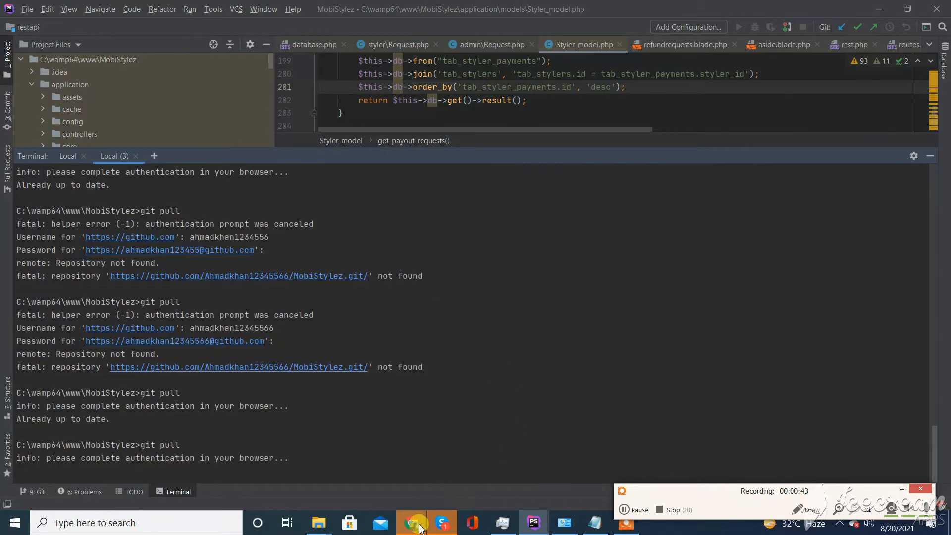
{"action": "scroll", "scroll_direction": "down", "scroll_amount": 3}
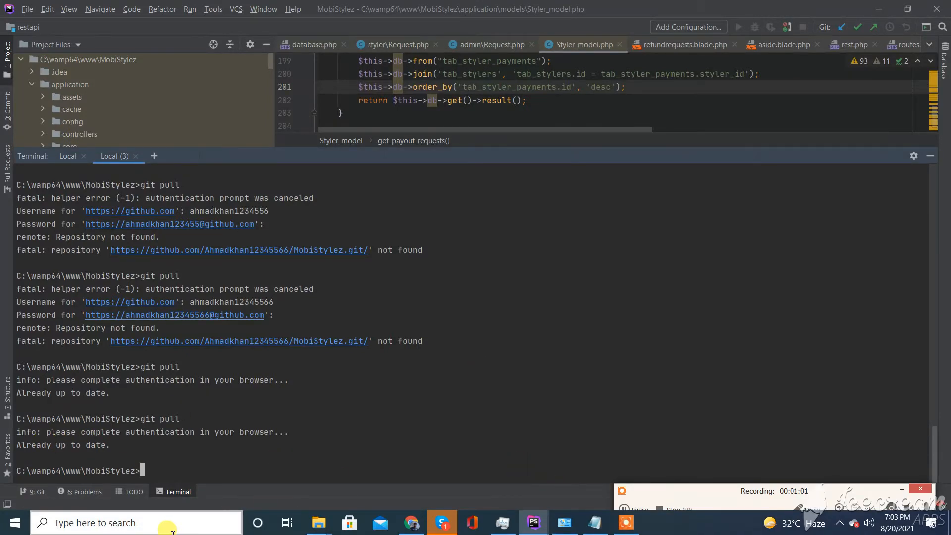
{"action": "type", "text": "cre"}
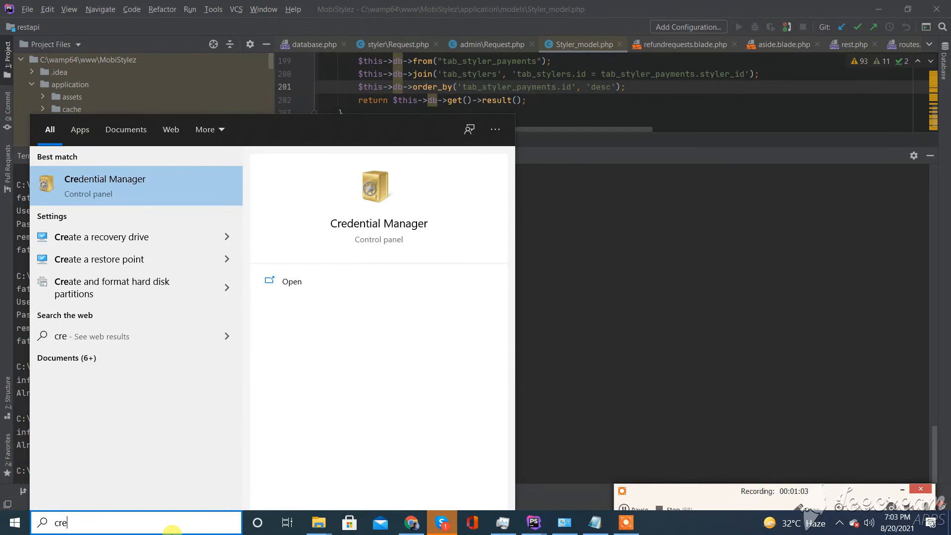
{"action": "left_click", "coordinate": [291, 280]}
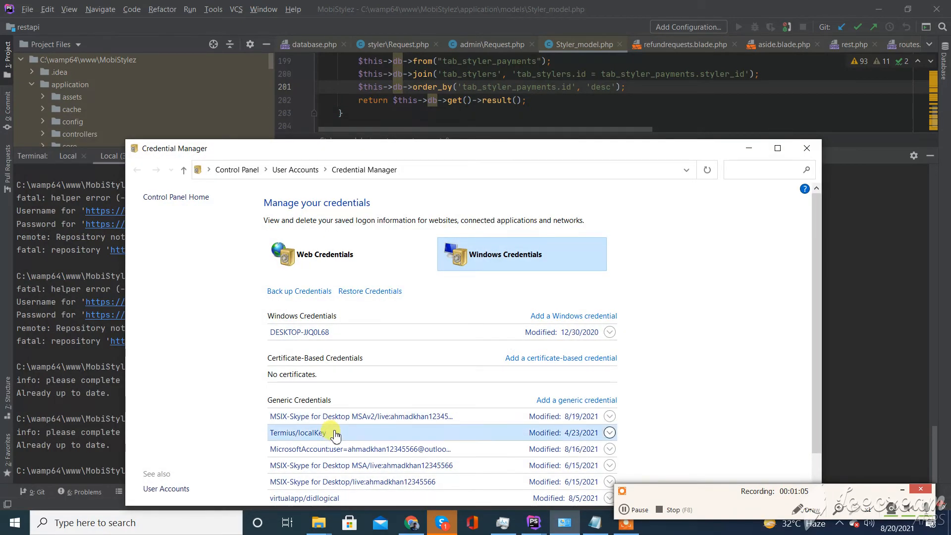
{"action": "scroll", "scroll_direction": "up", "scroll_amount": 3}
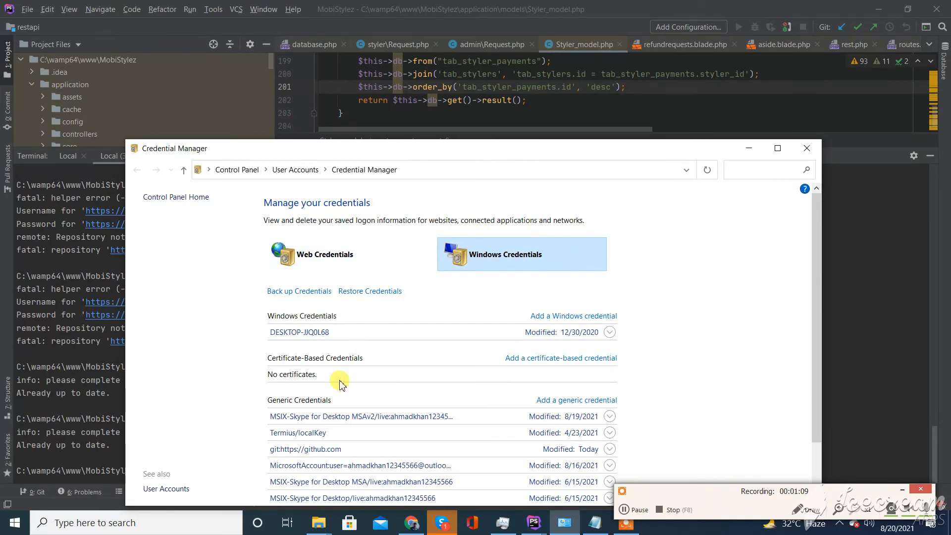
{"action": "left_click", "coordinate": [611, 425]}
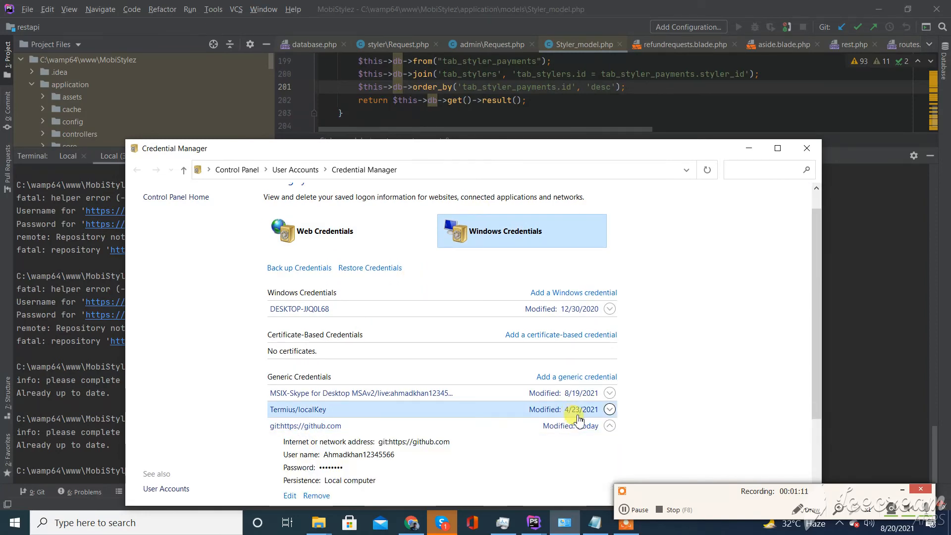
{"action": "scroll", "scroll_direction": "down", "scroll_amount": 3}
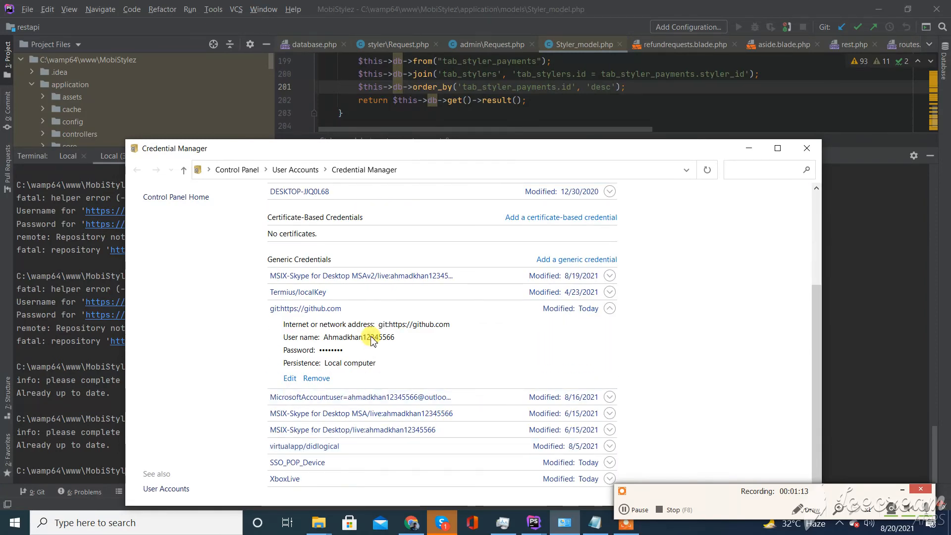
{"action": "mouse_move", "coordinate": [372, 340]}
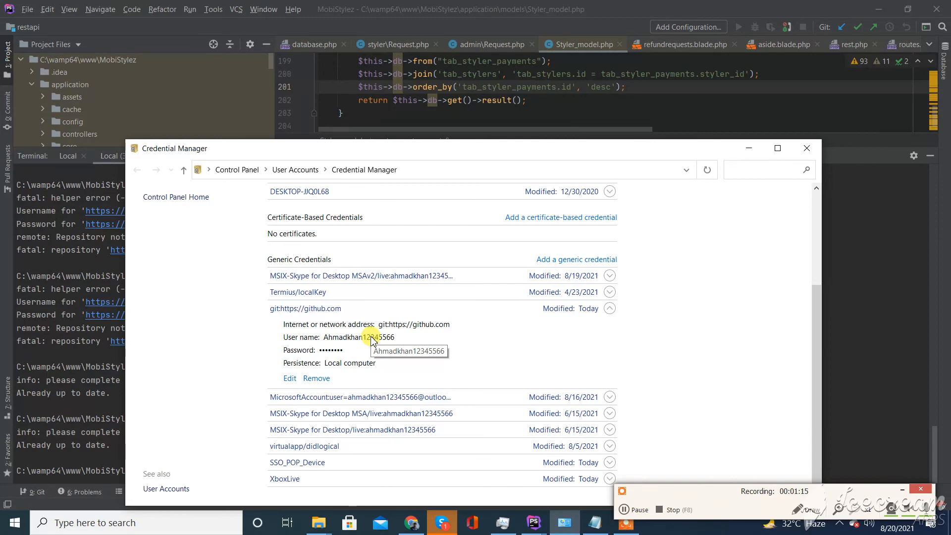
{"action": "mouse_move", "coordinate": [672, 518]}
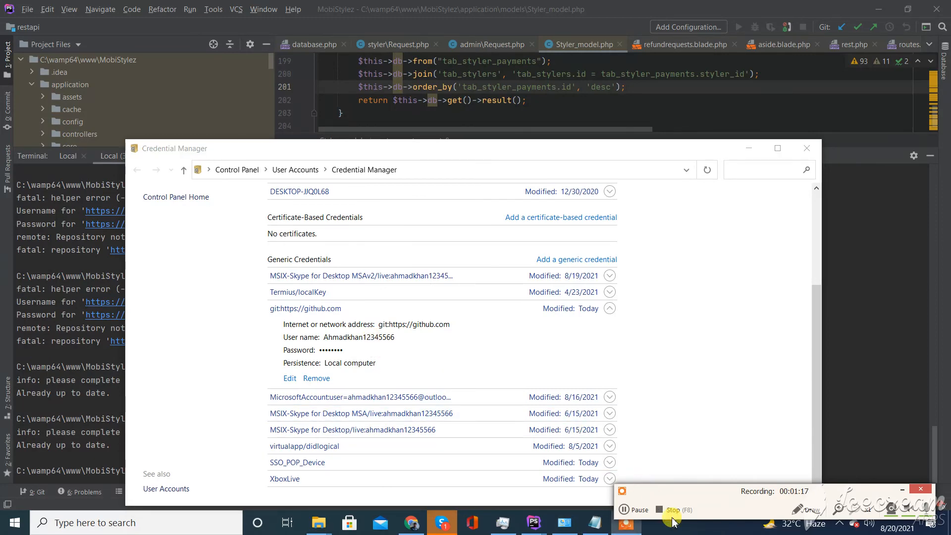